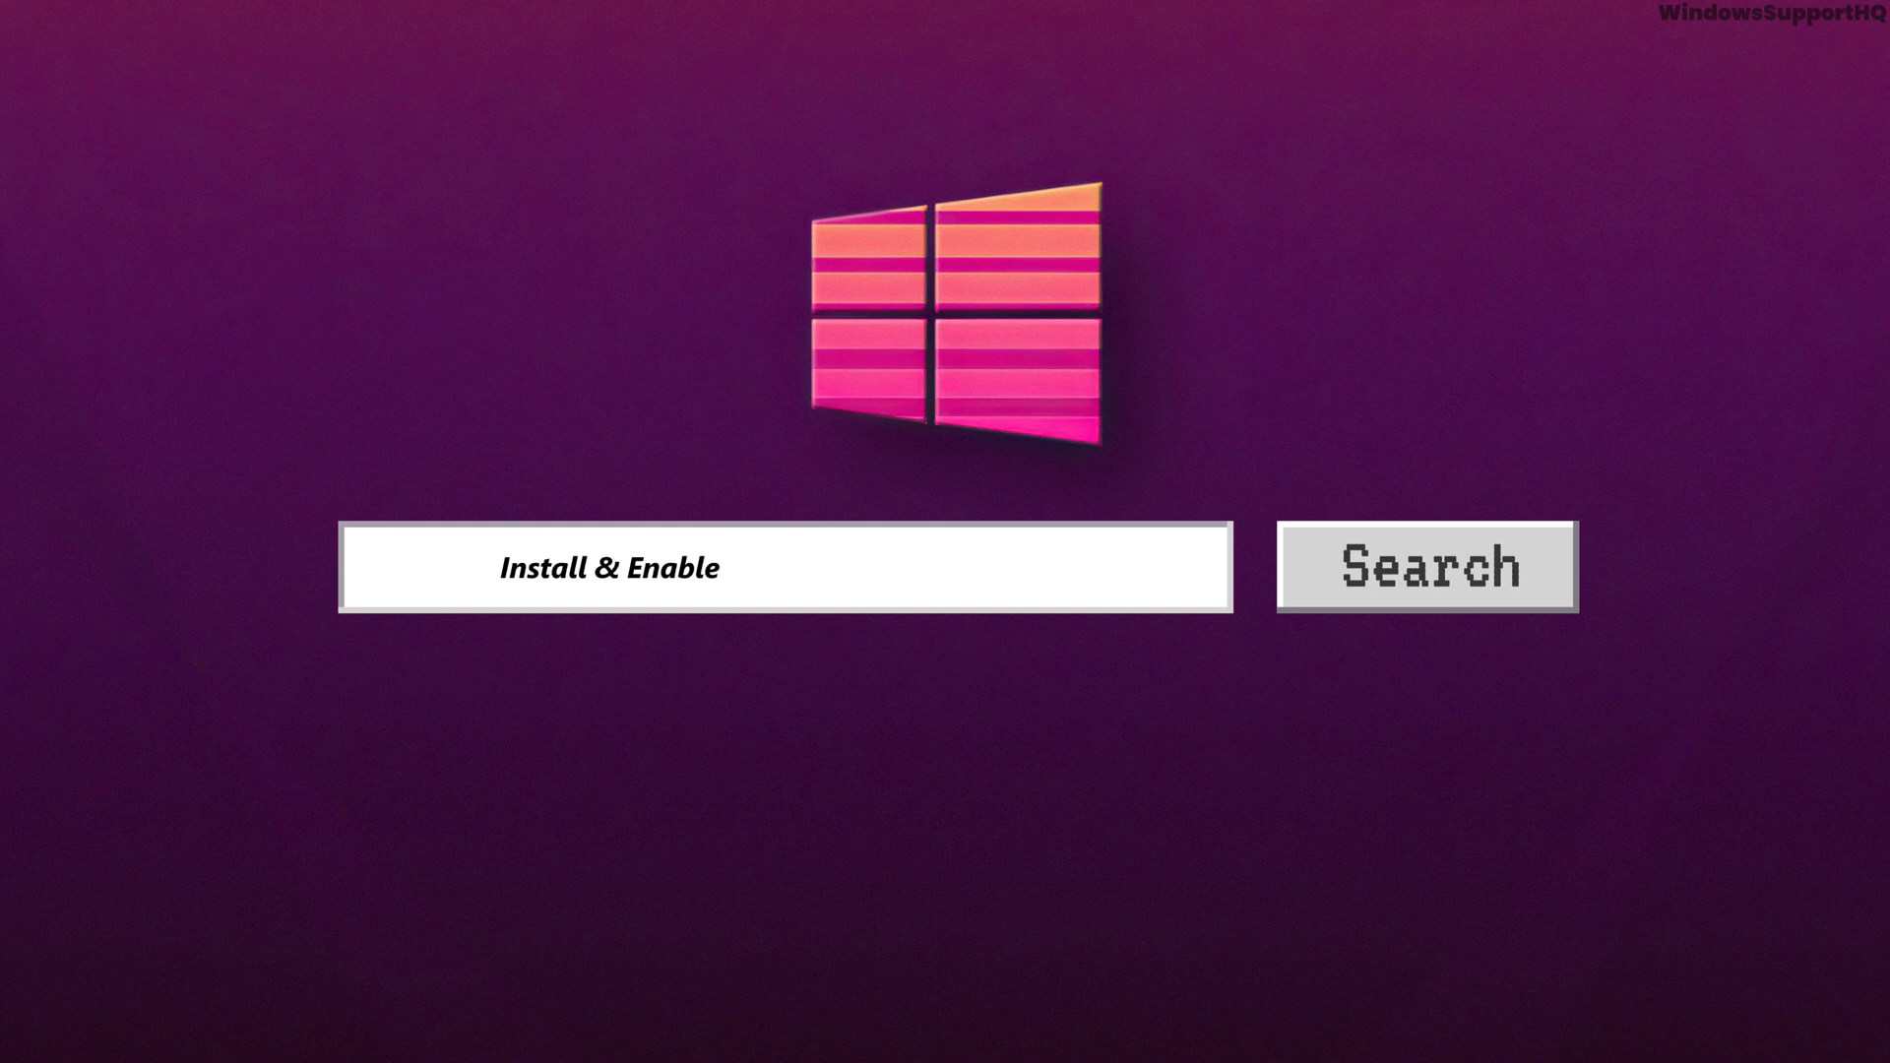
Reach the Microsoft Store page for HEVC Video Extensions from Device Manufacturer.
{"action": "type", "text": "the HEVC on Wind"}
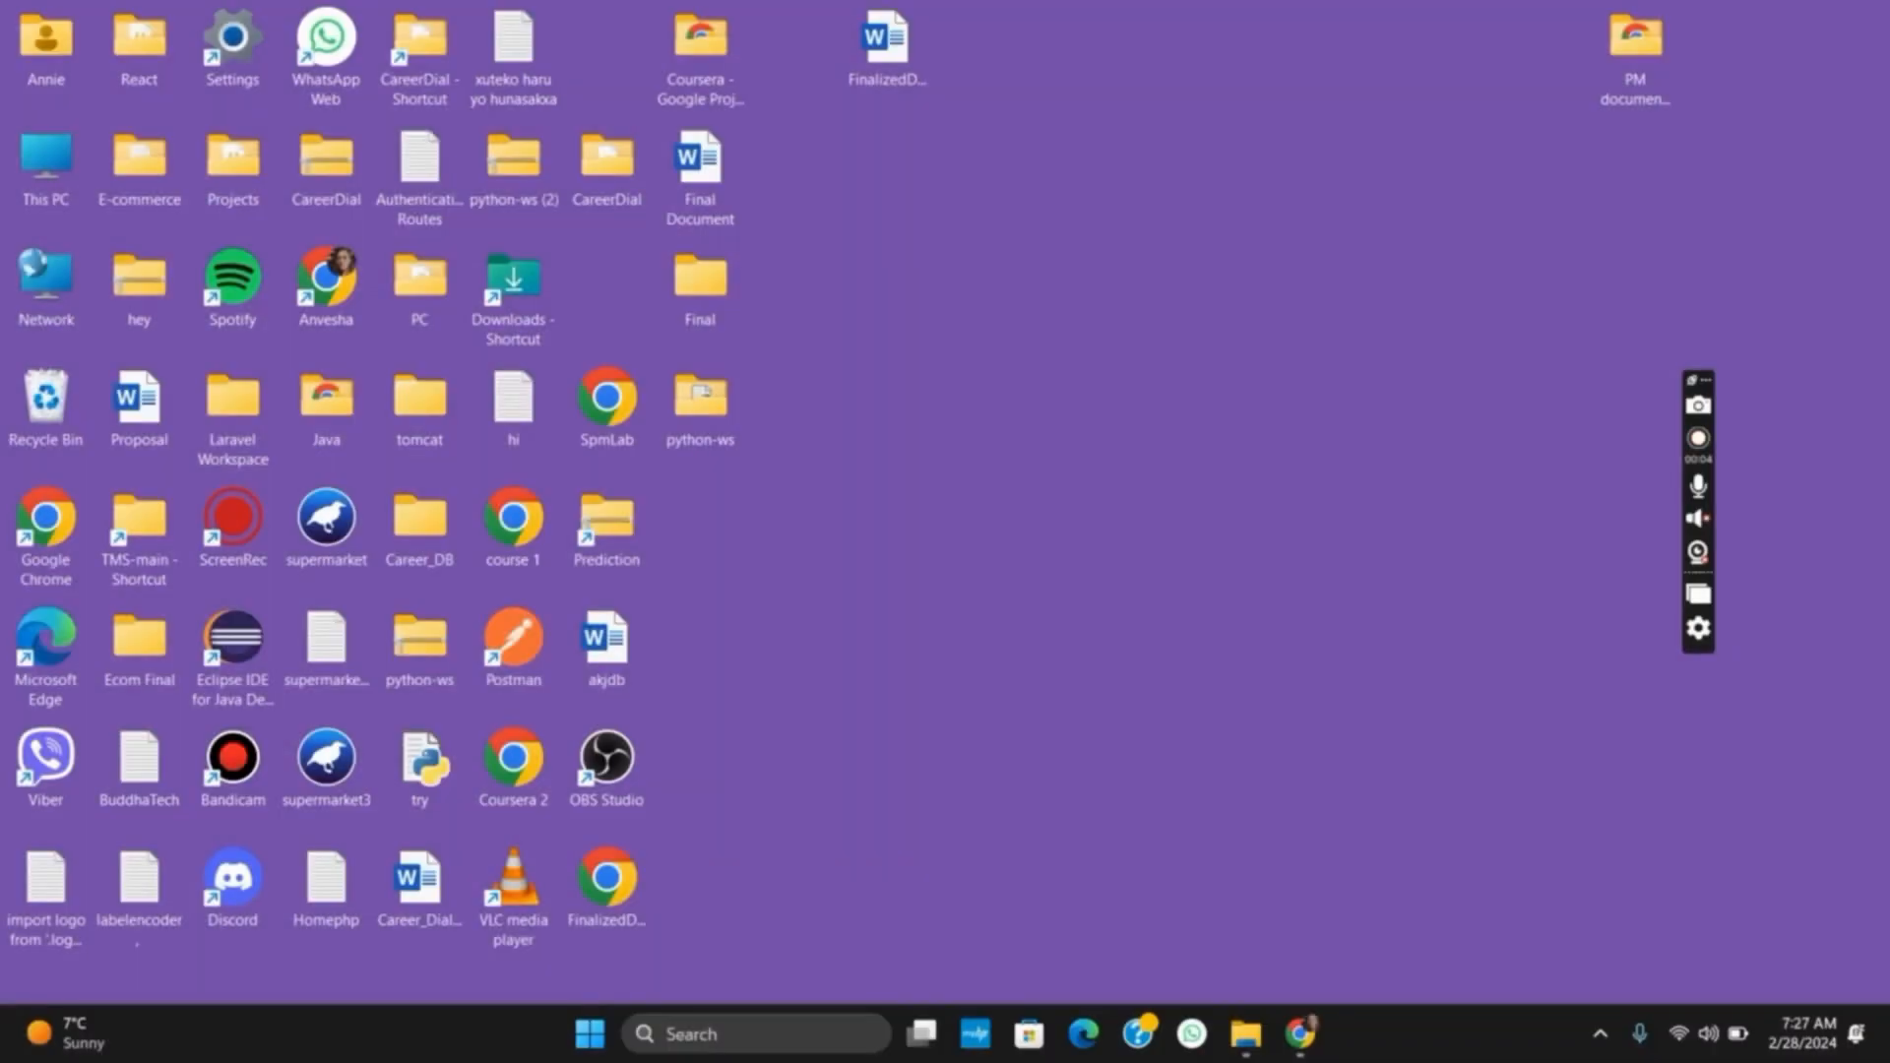
{"action": "left_click", "coordinate": [1697, 435]}
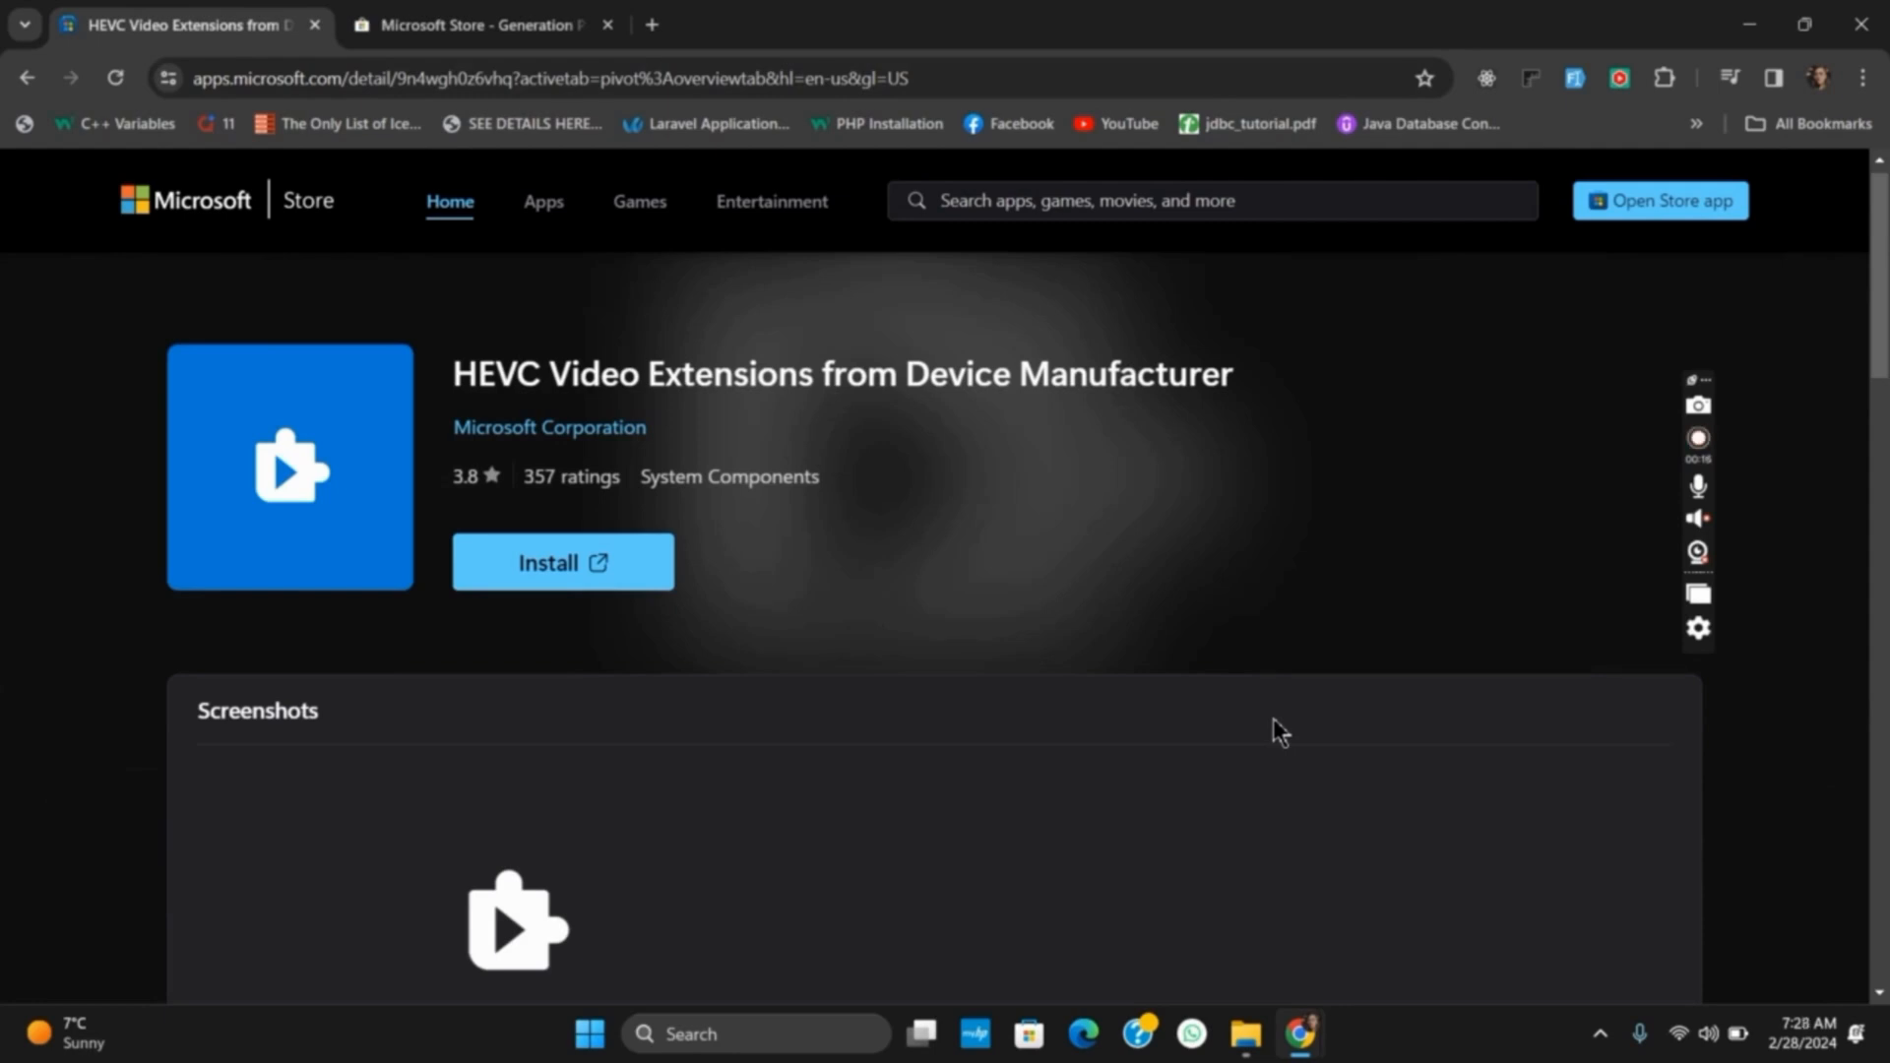
{"action": "mouse_move", "coordinate": [669, 408]}
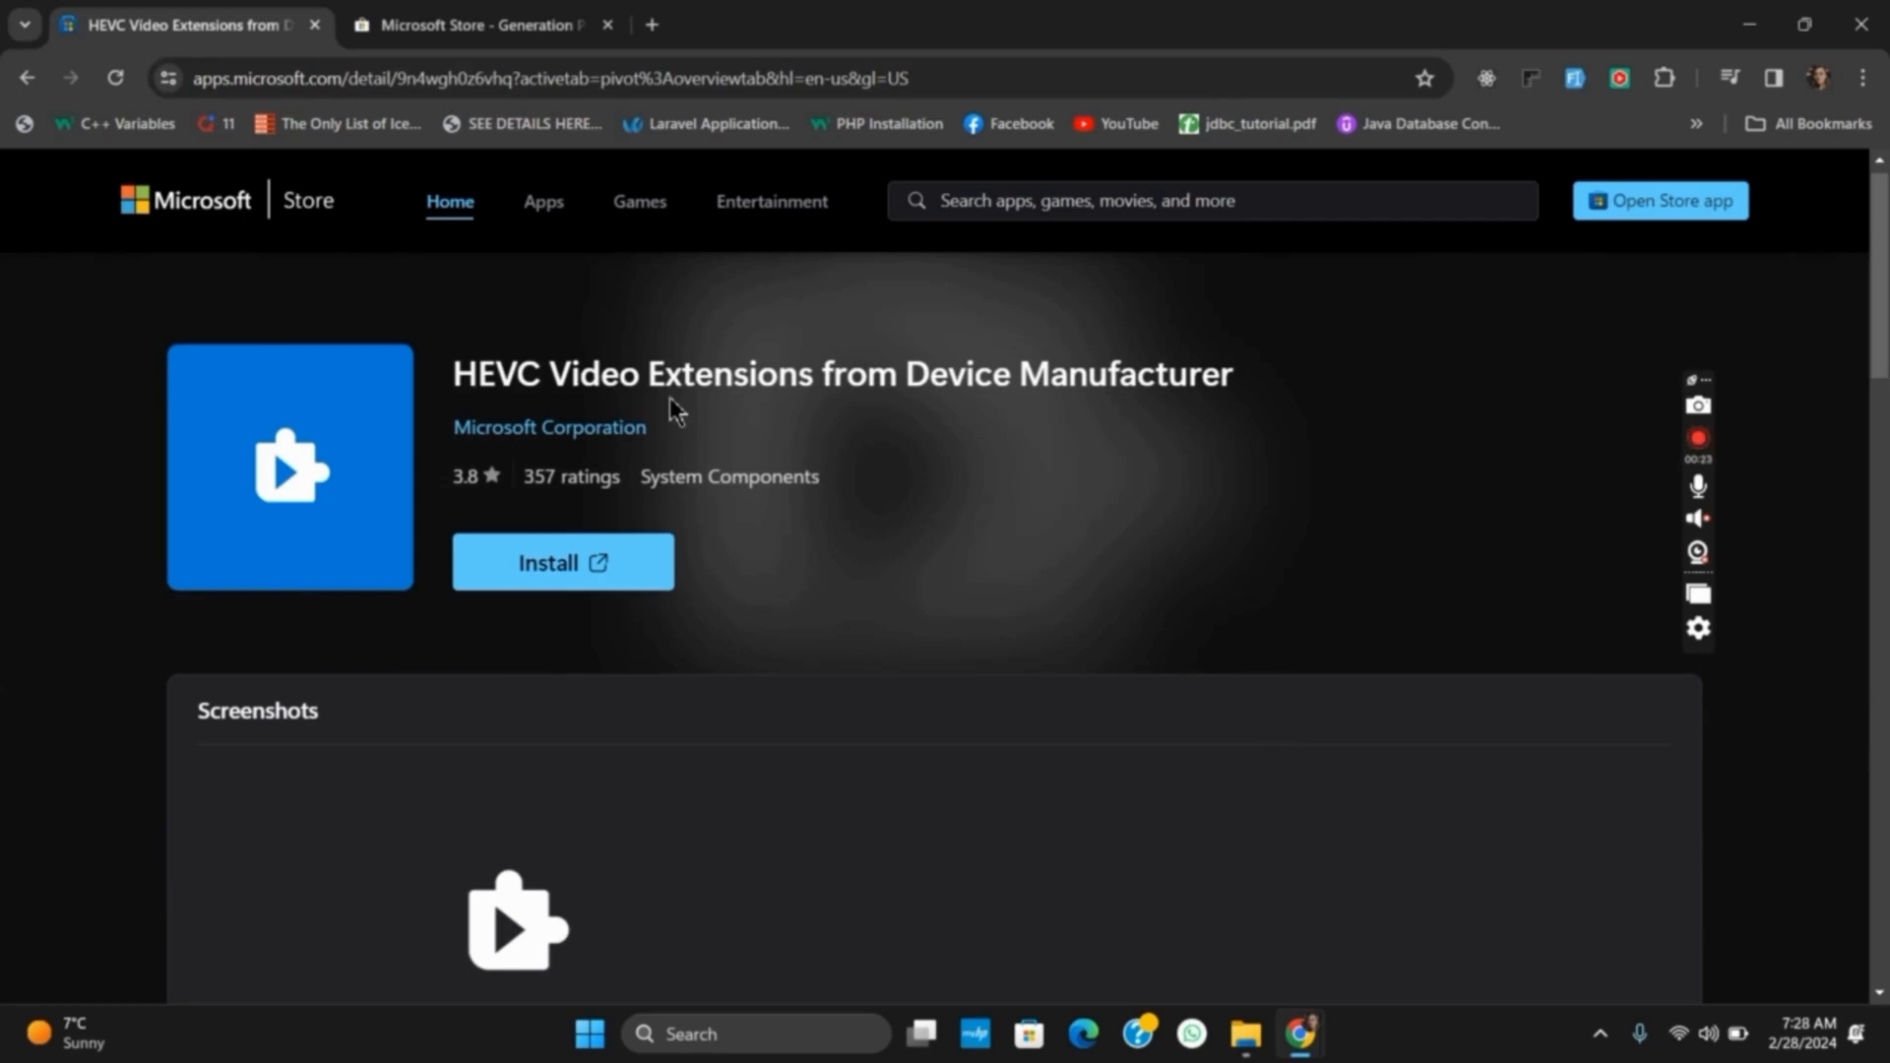
{"action": "mouse_move", "coordinate": [588, 596]}
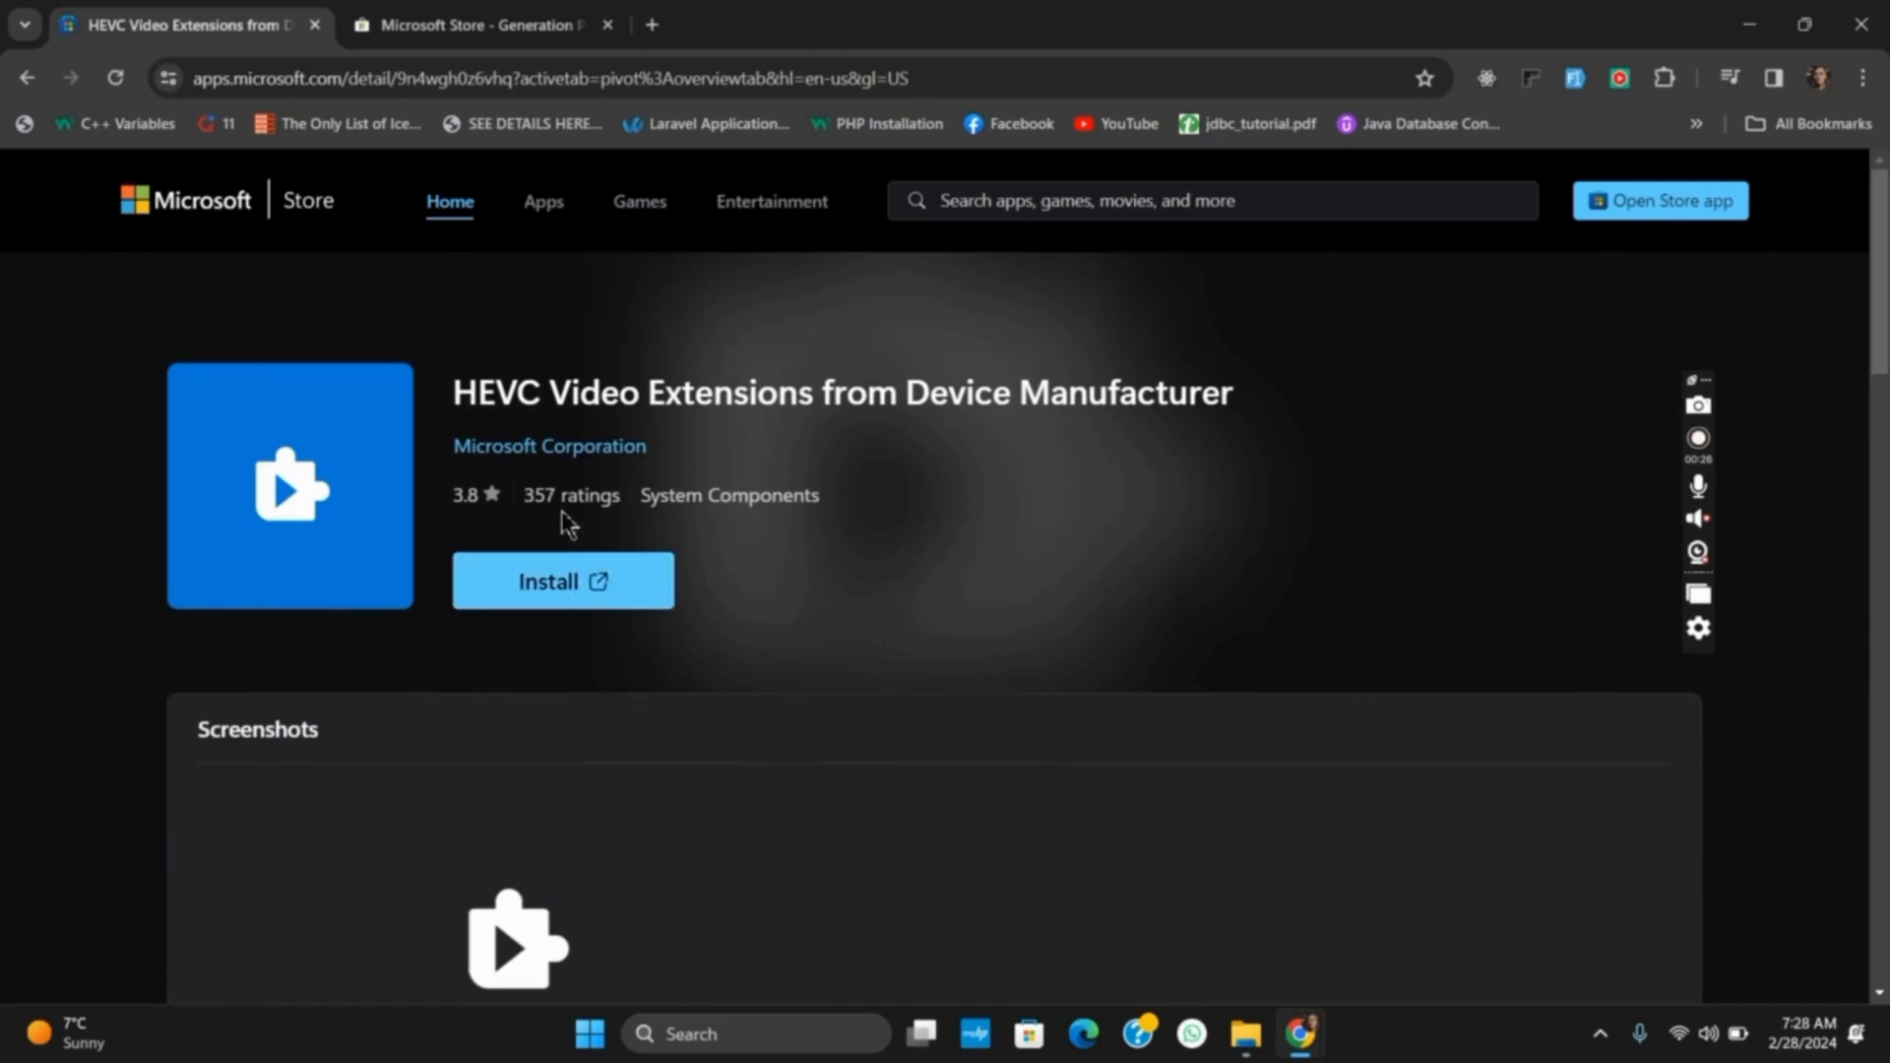
{"action": "mouse_move", "coordinate": [642, 362]}
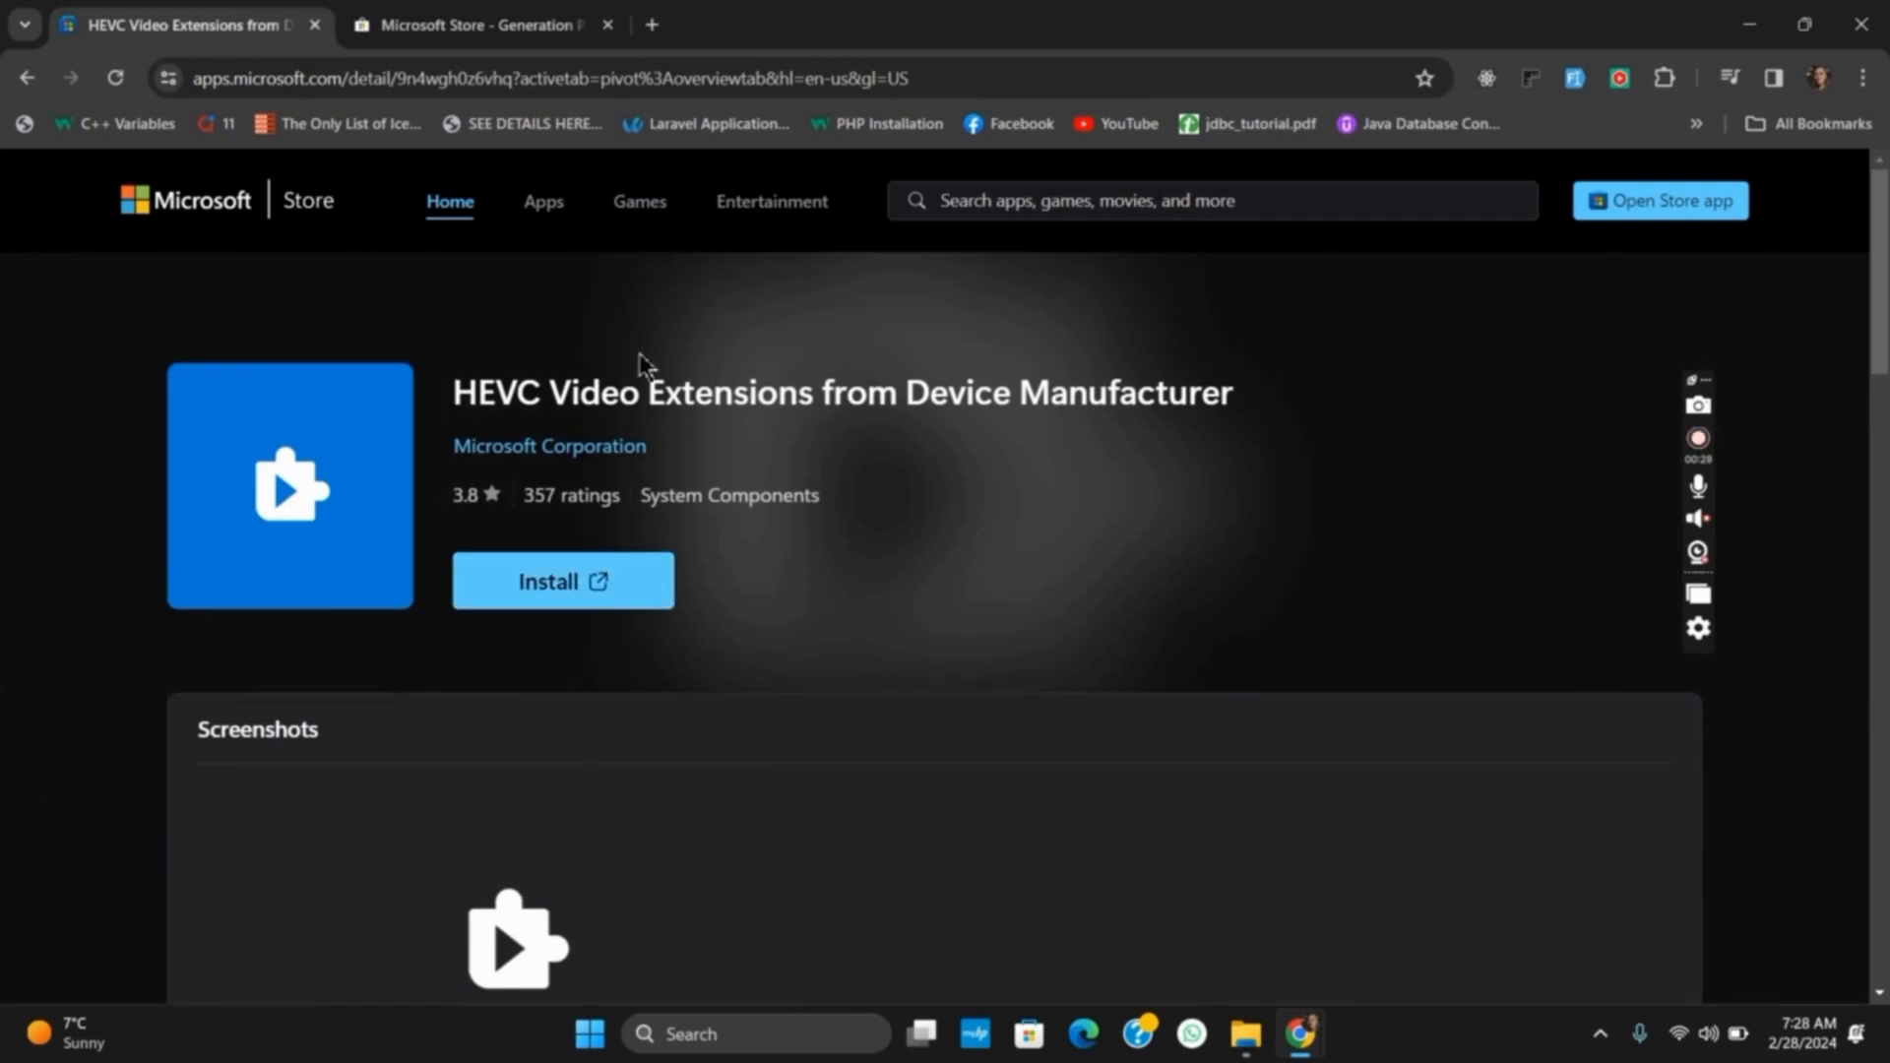
Carry the HEVC product page's full URL over to the store.rg-adguard.net generator.
{"action": "left_click", "coordinate": [532, 76]}
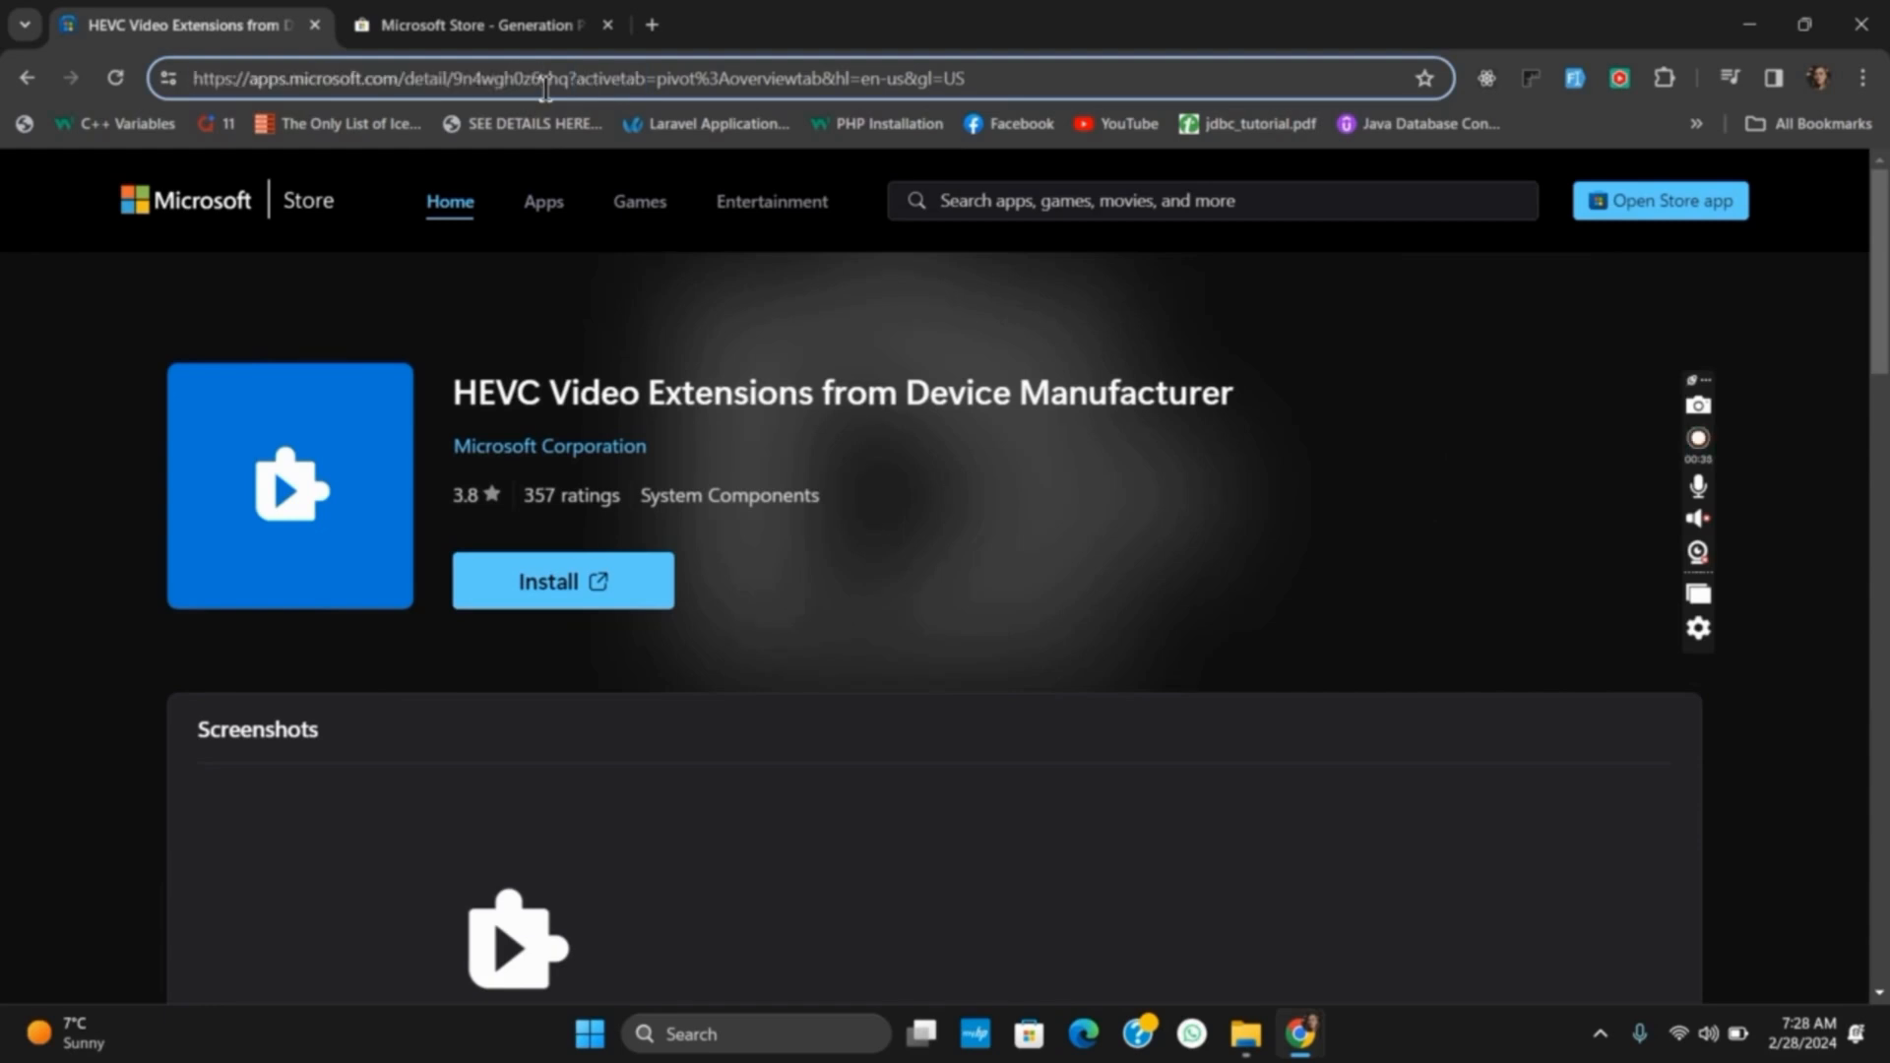
{"action": "left_click", "coordinate": [481, 26]}
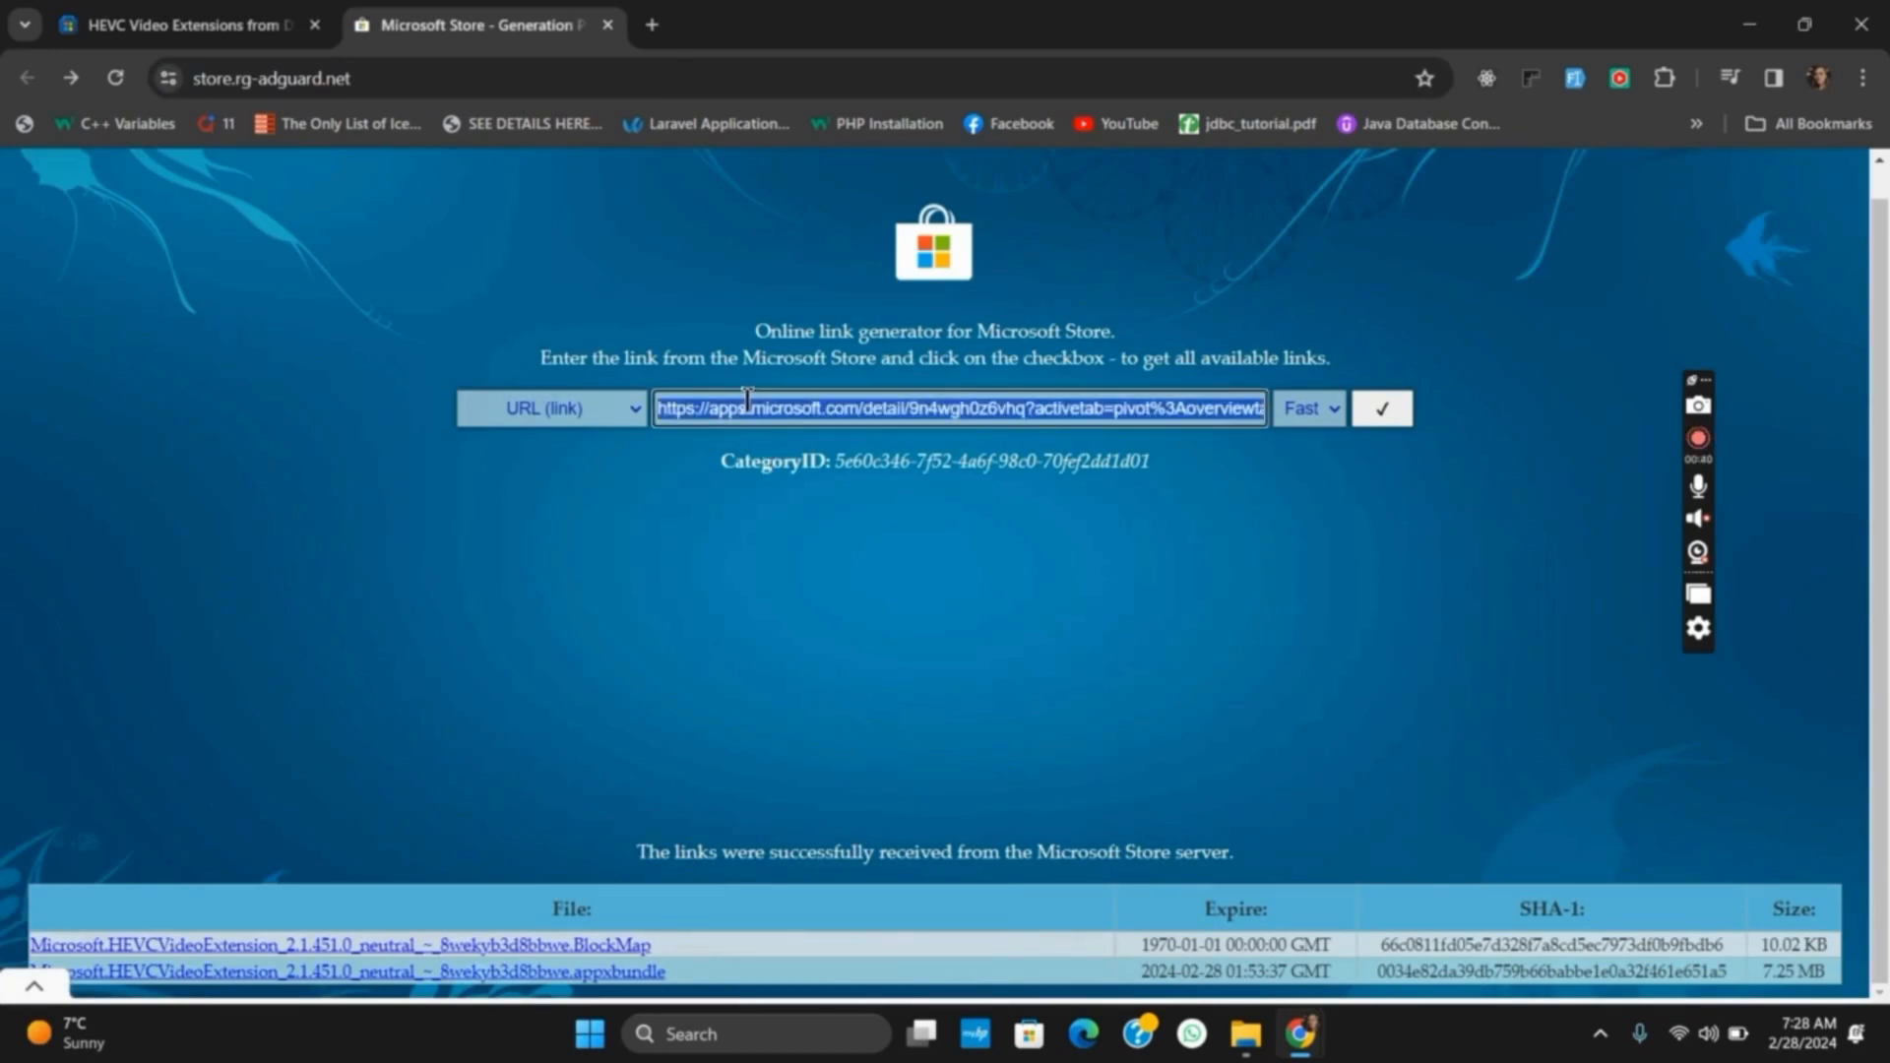
Regenerate download links listing the HEVCVideoExtension 2.1.451.0 appxbundle and BlockMap files.
{"action": "left_click", "coordinate": [1381, 408]}
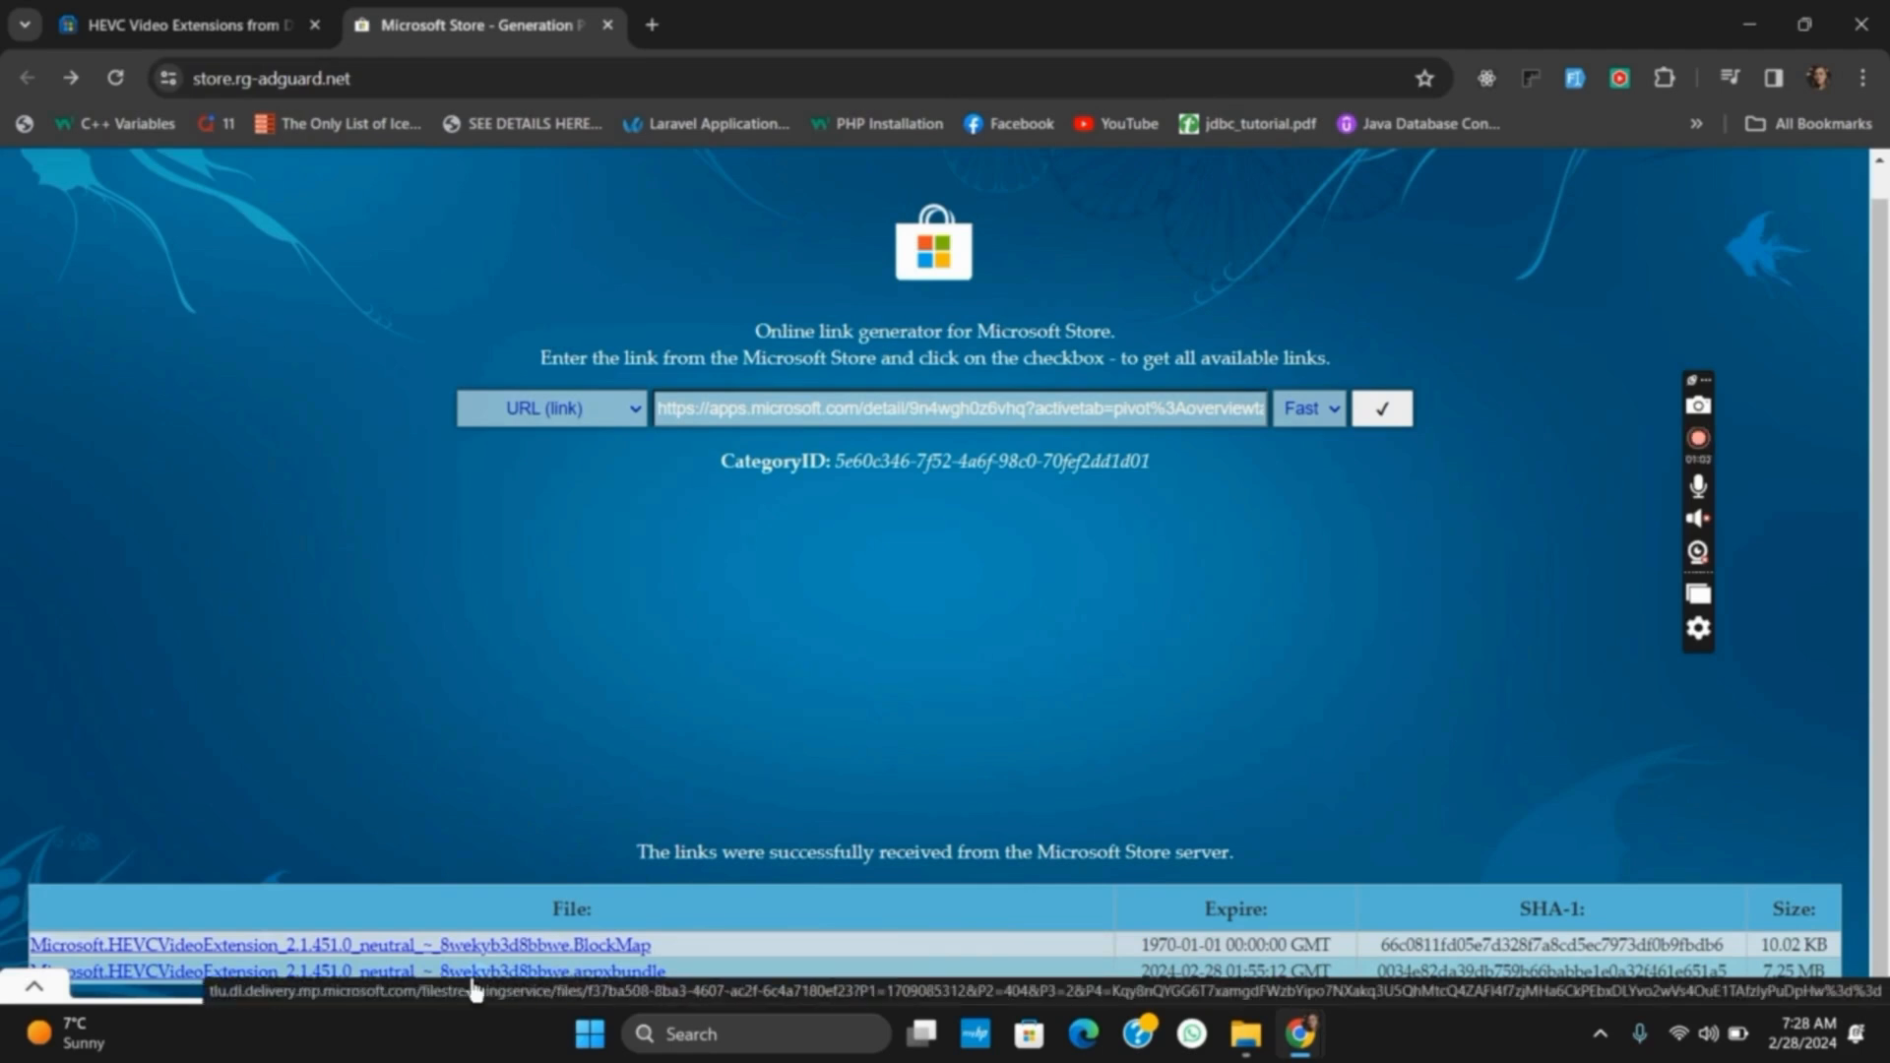
{"action": "mouse_move", "coordinate": [1348, 620]}
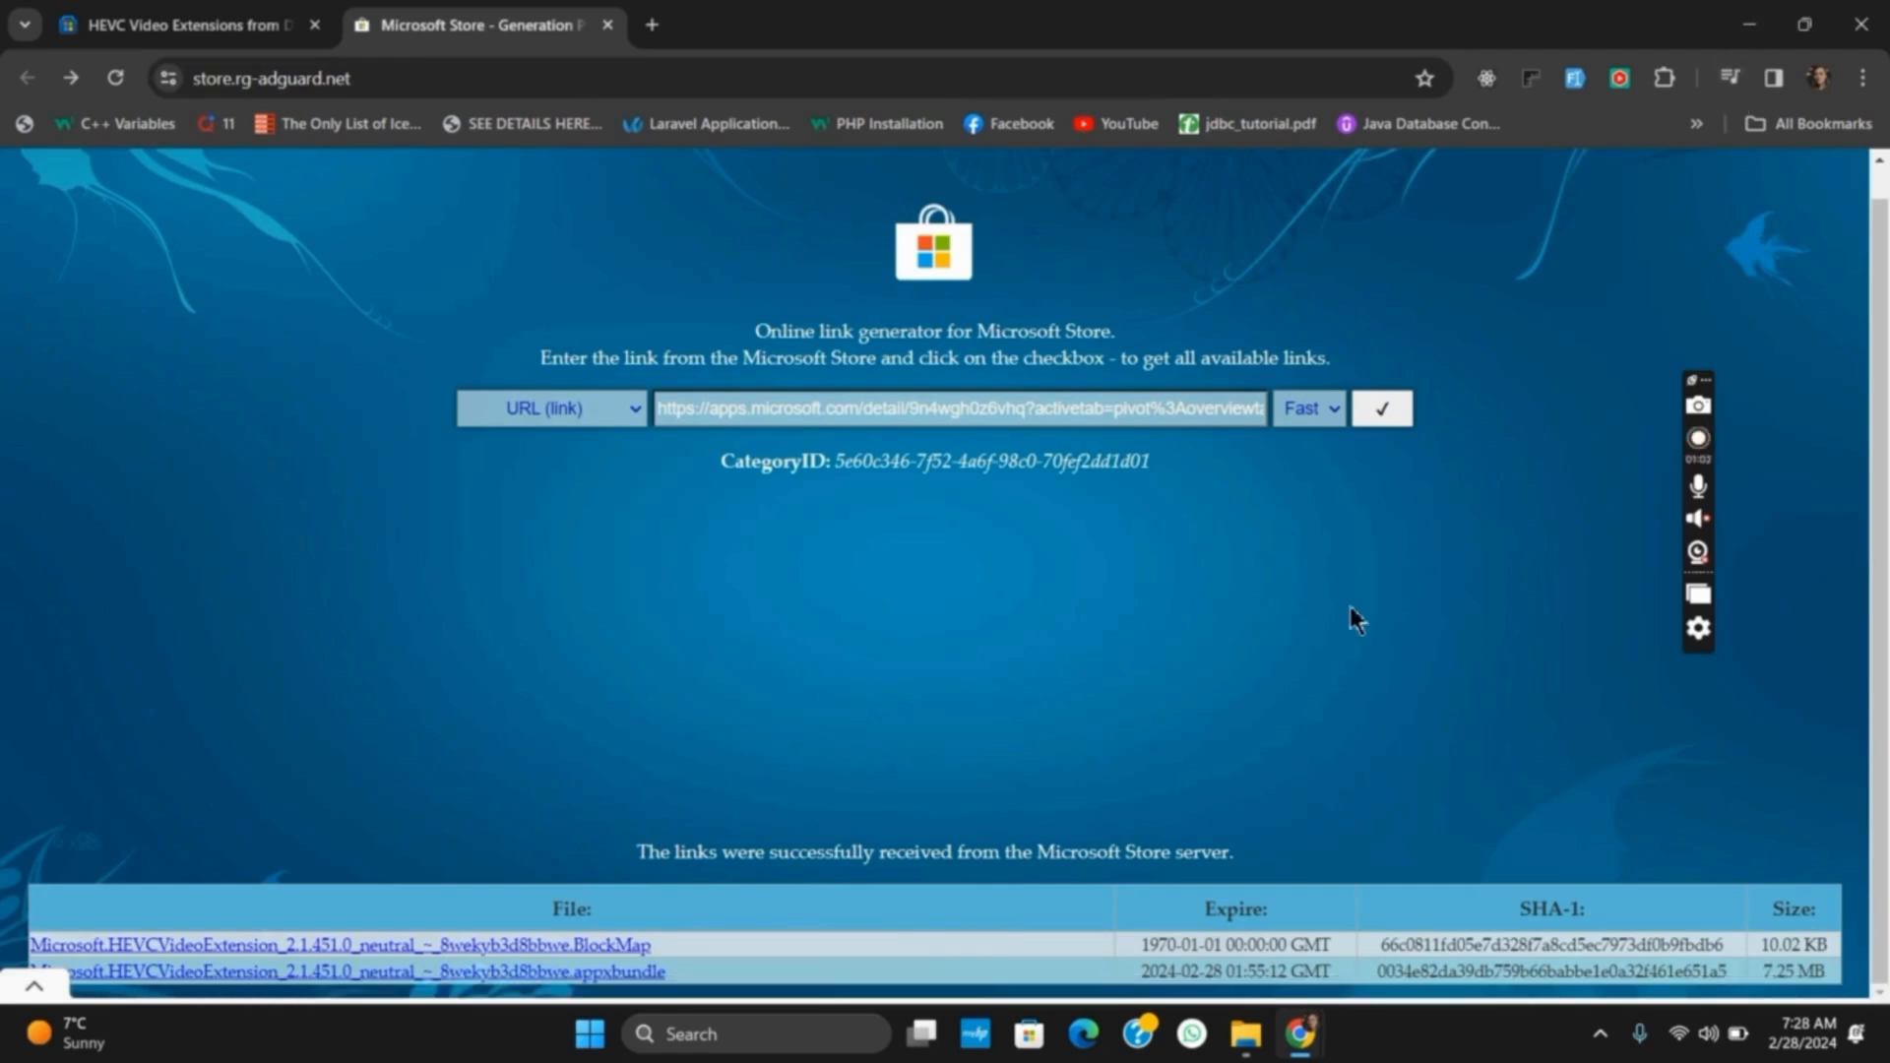